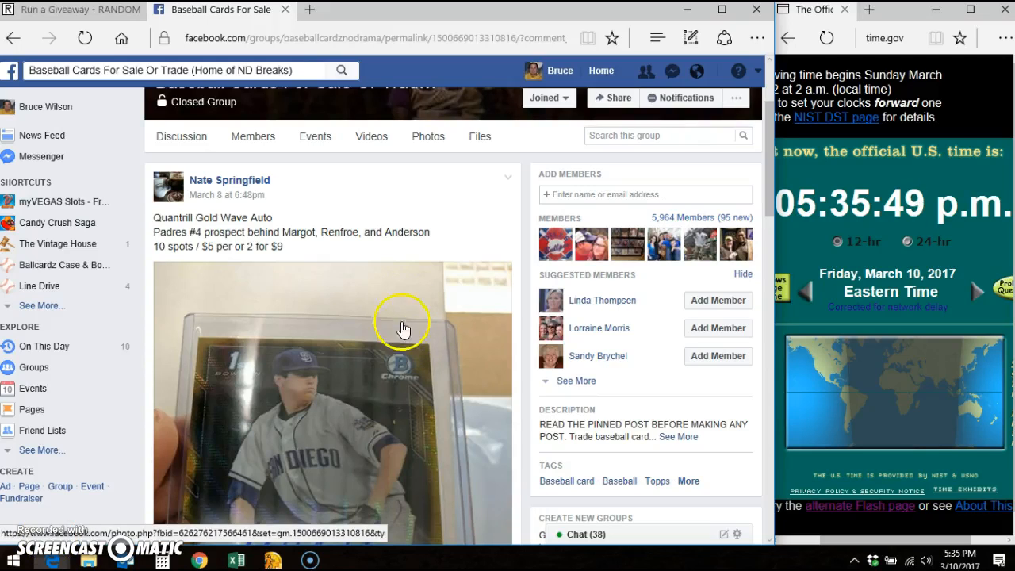
mouse_move(299, 228)
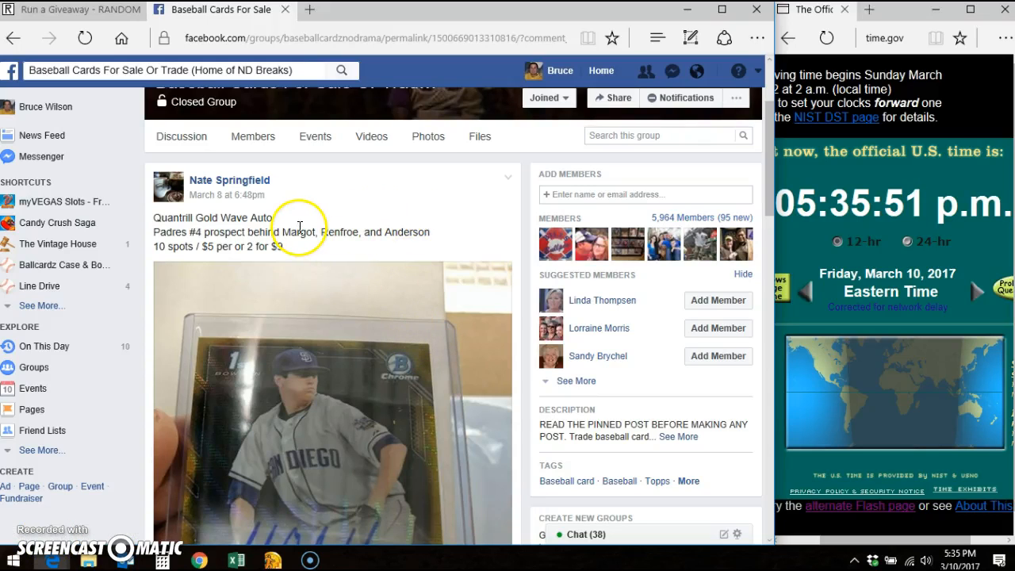
mouse_move(415, 228)
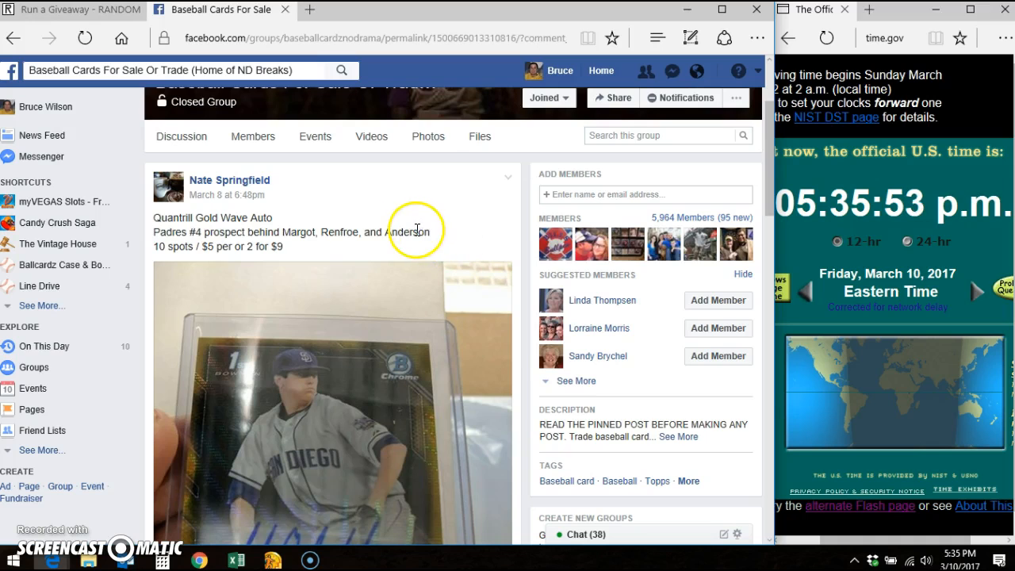
Read down the giveaway post's comments and post 'LIVE' at the bottom of the thread
scroll("down", 3)
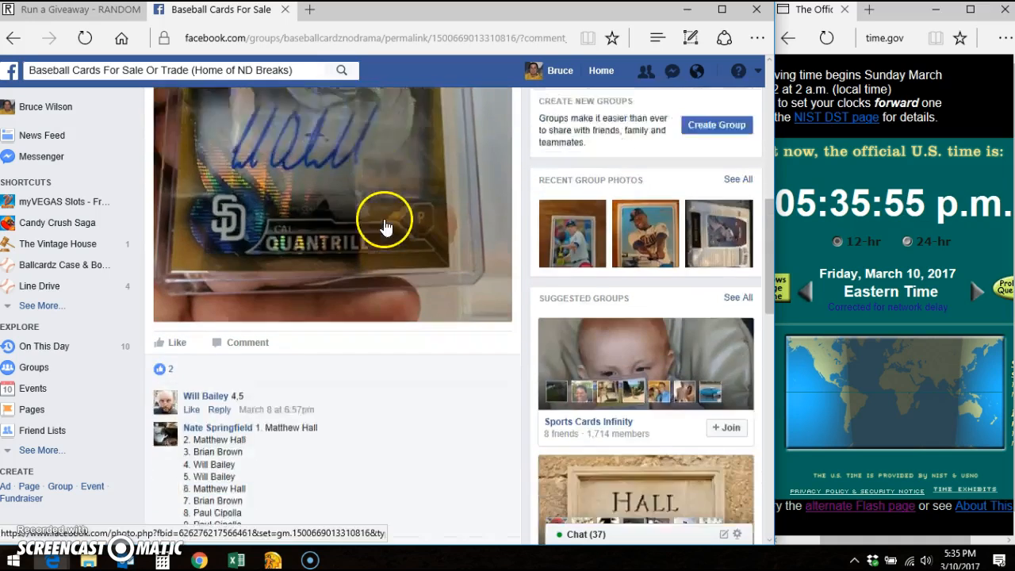
scroll("down", 3)
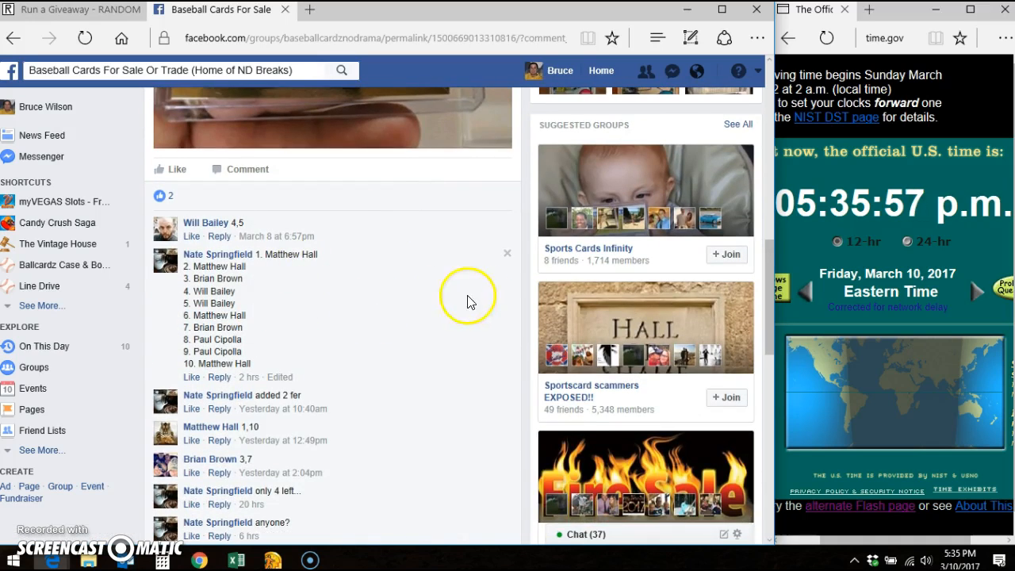
scroll("down", 3)
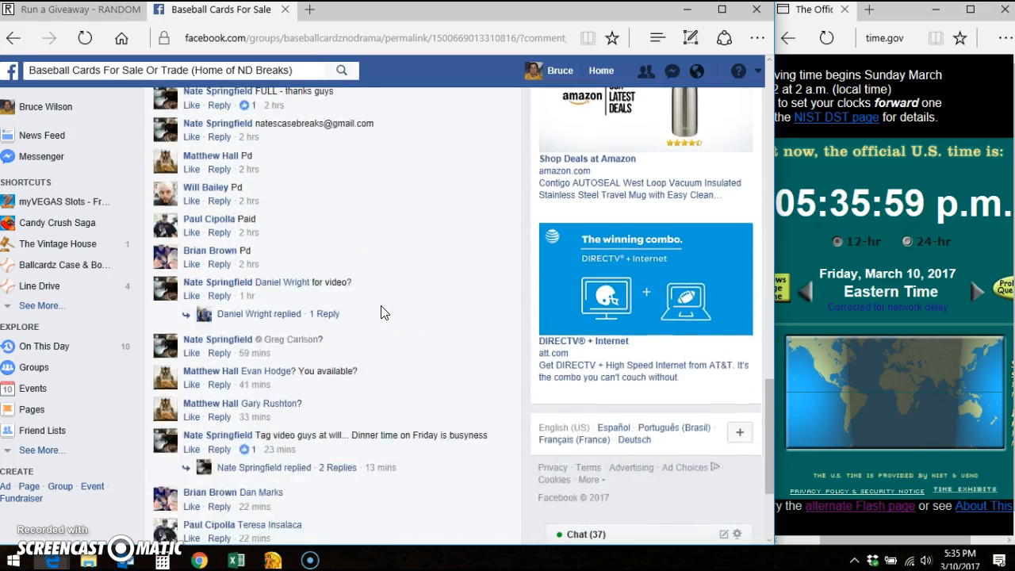
scroll("down", 3)
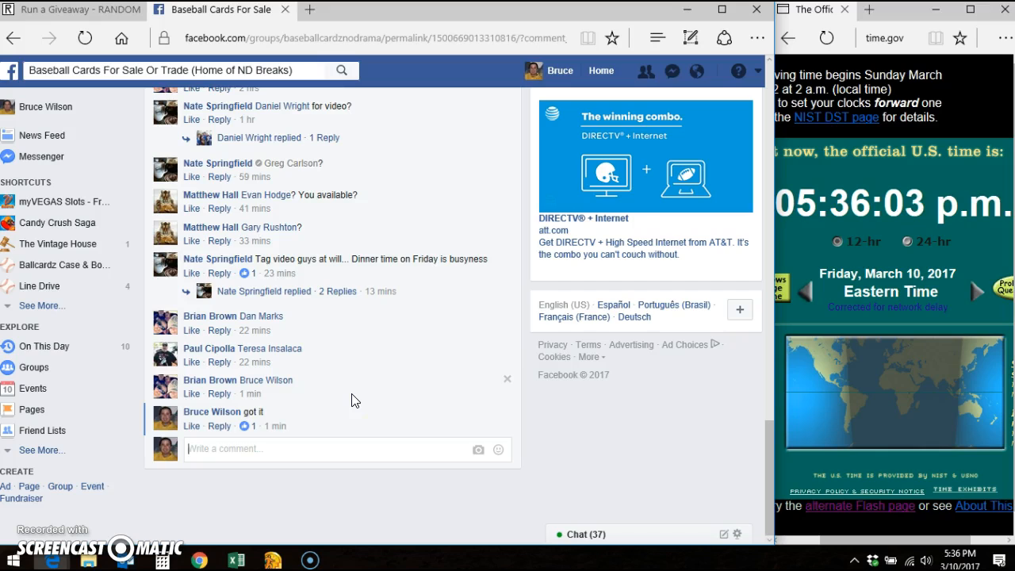
type("LIVE")
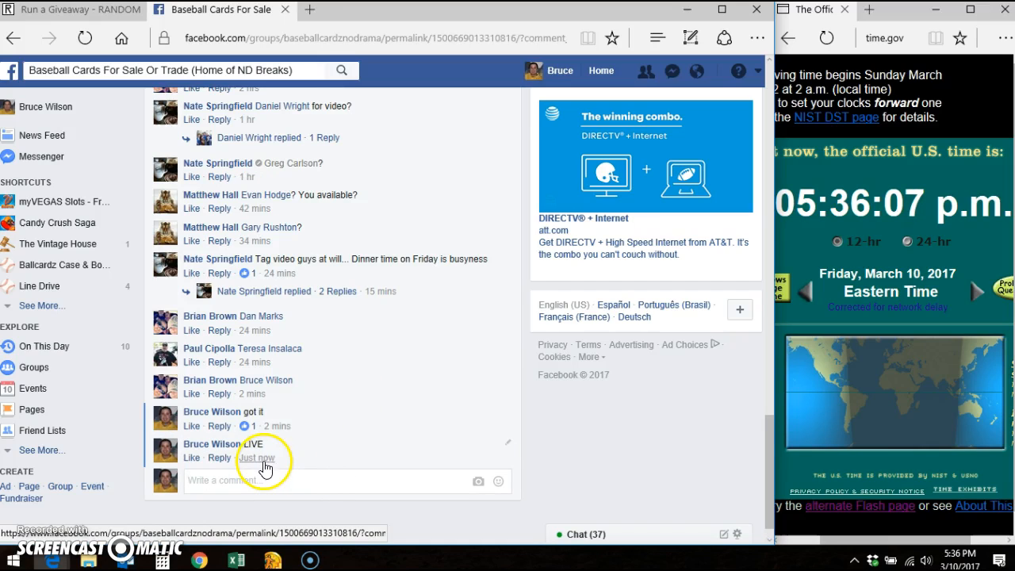
mouse_move(257, 457)
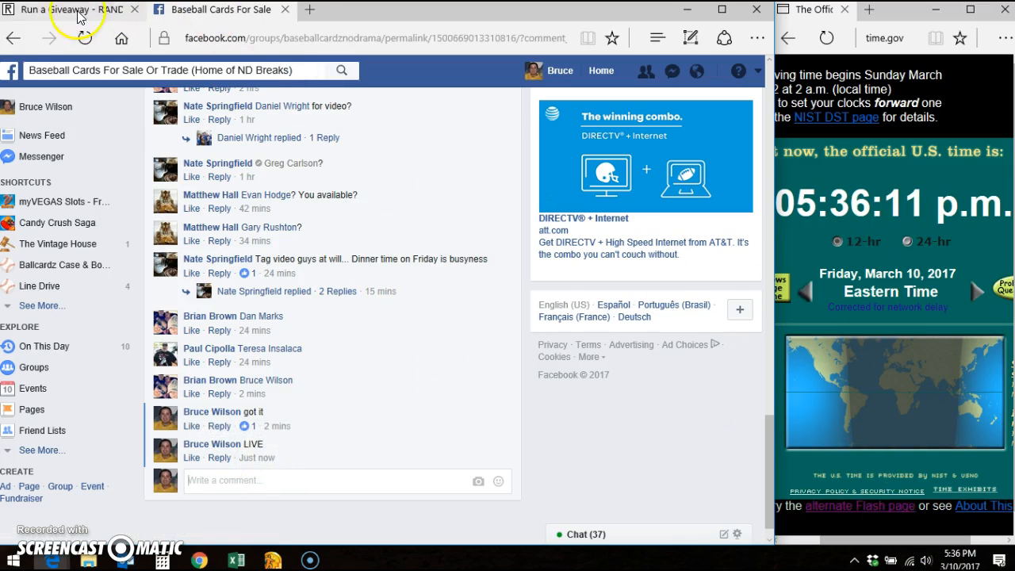
Roll 2d6 to set the giveaway to 6 rounds, then run round 1, leaving 5 rounds
left_click(64, 9)
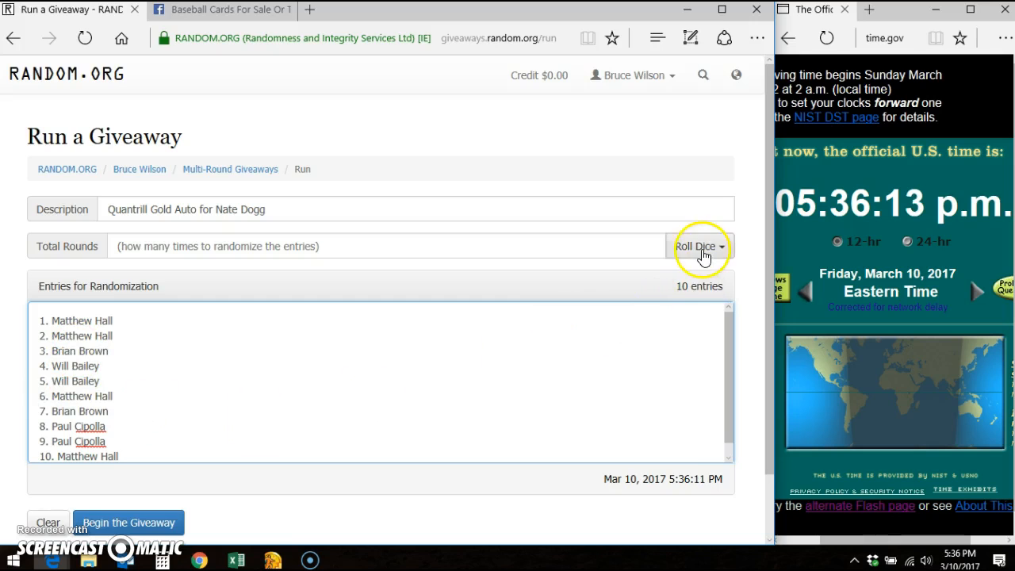
left_click(694, 246)
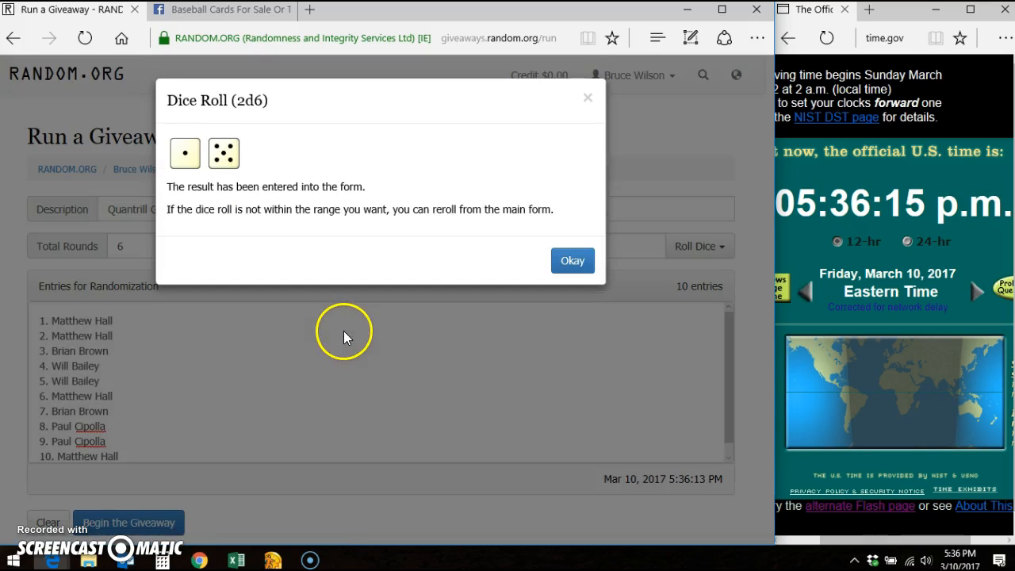
left_click(571, 260)
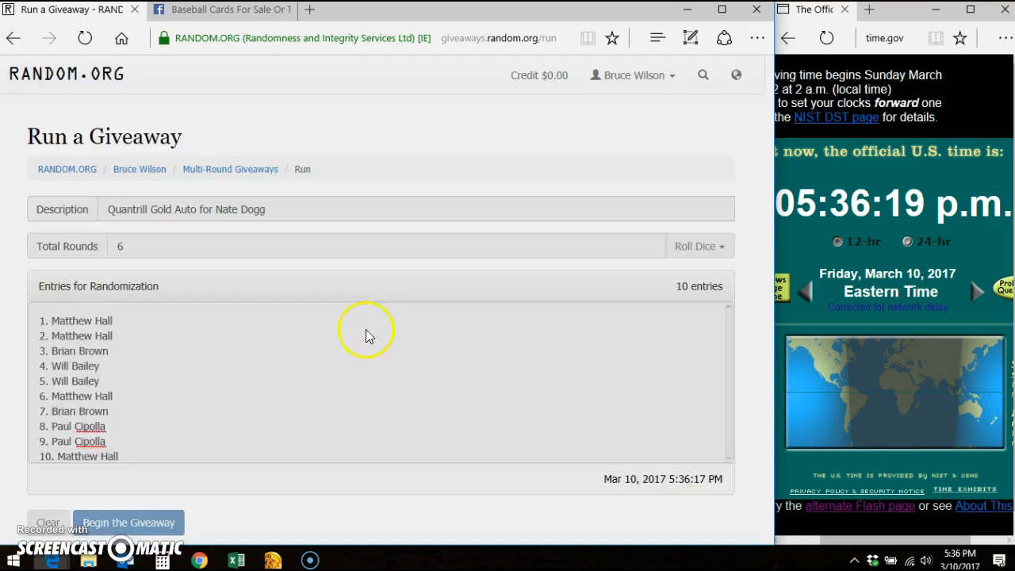
left_click(127, 522)
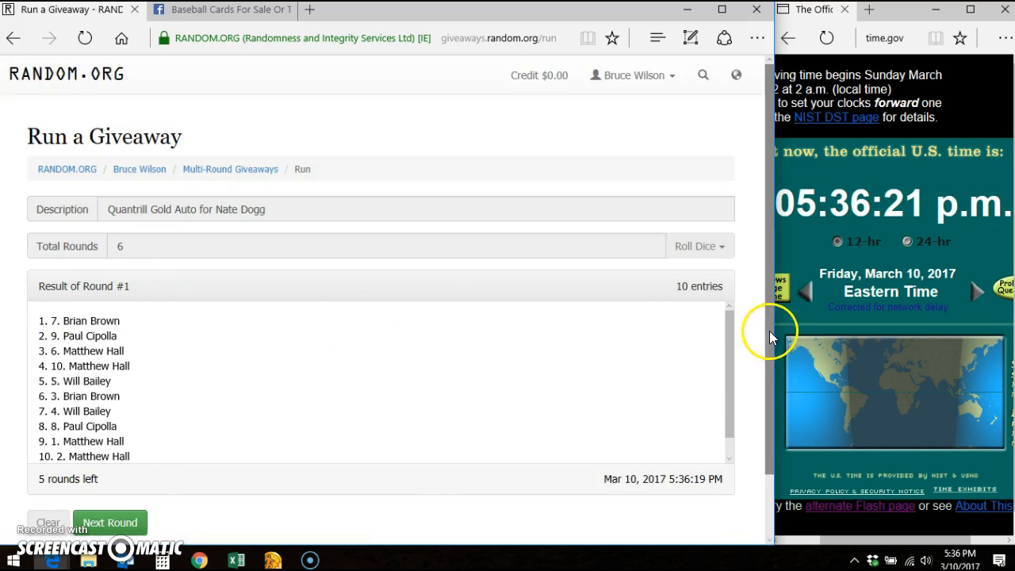
left_click(109, 522)
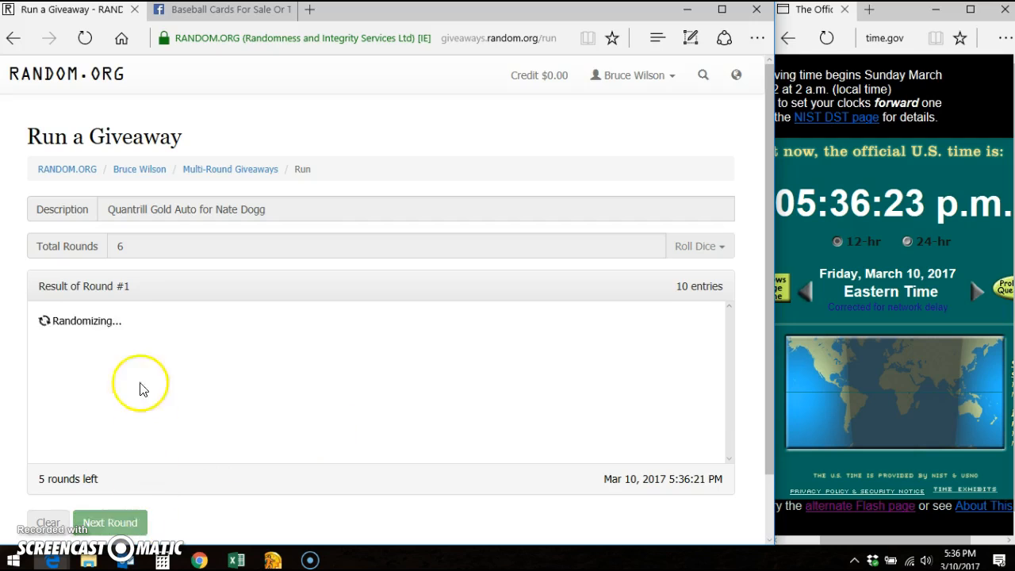
left_click(109, 522)
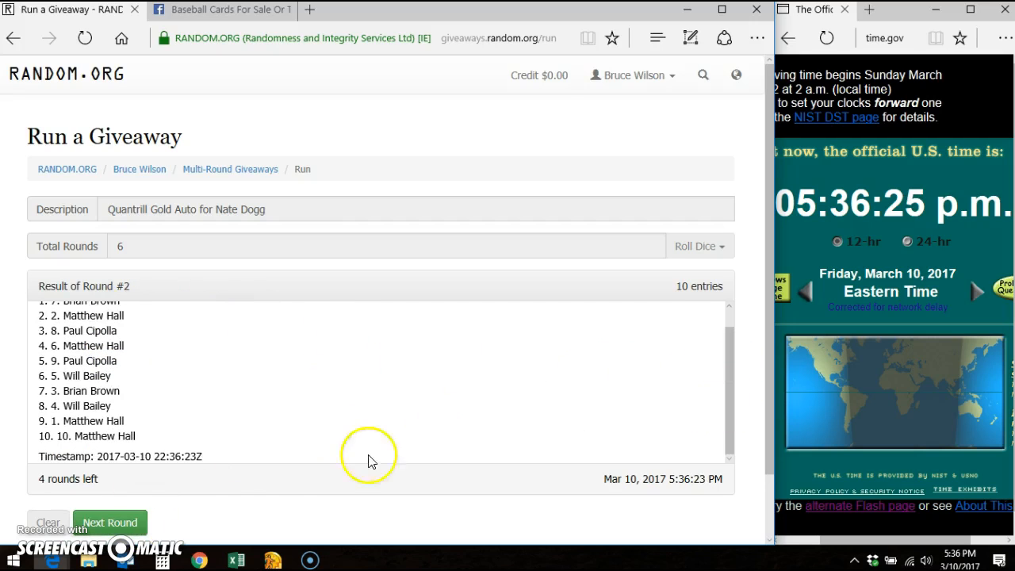
left_click(109, 521)
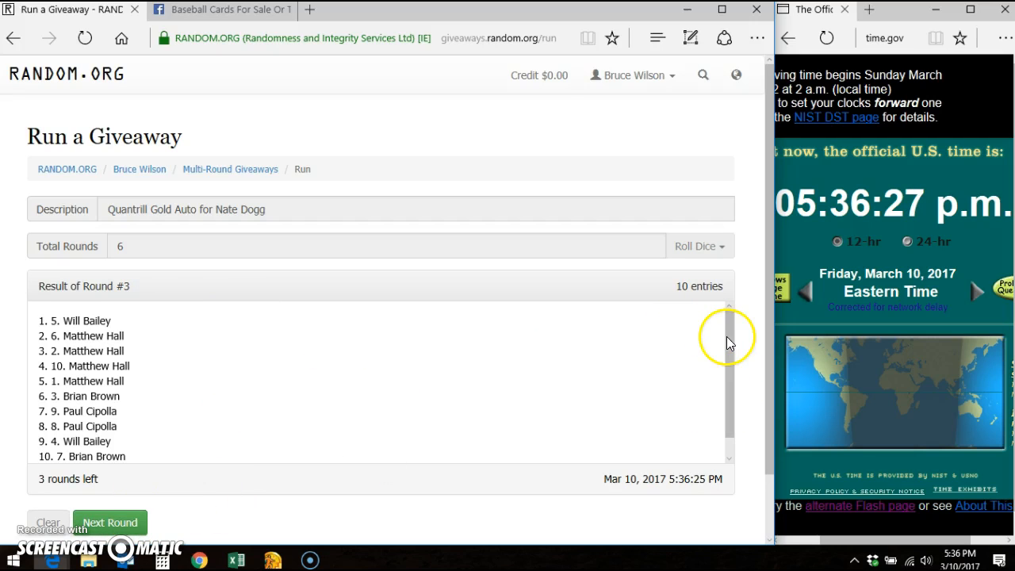
left_click(110, 522)
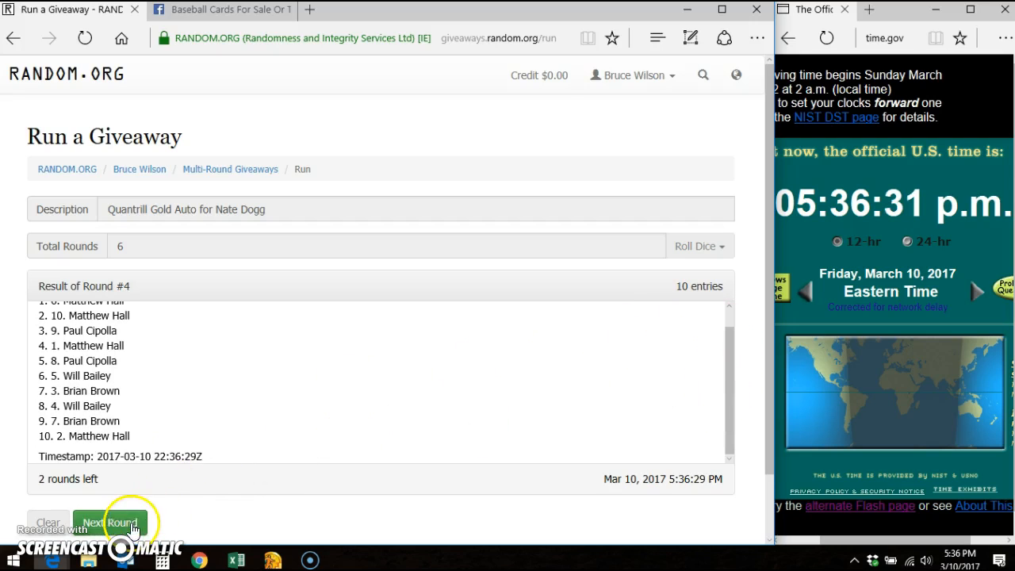
left_click(108, 523)
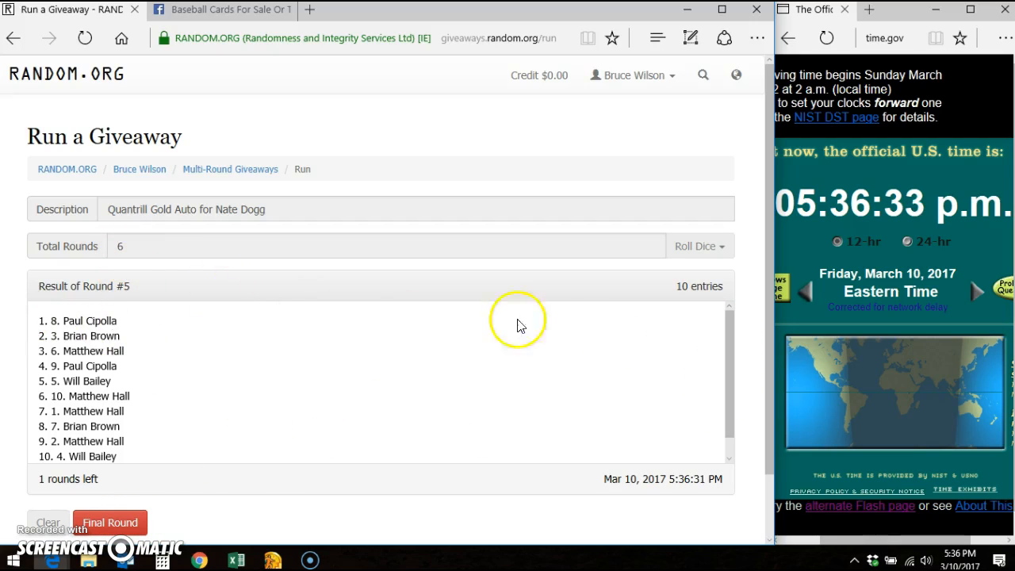
scroll("down", 3)
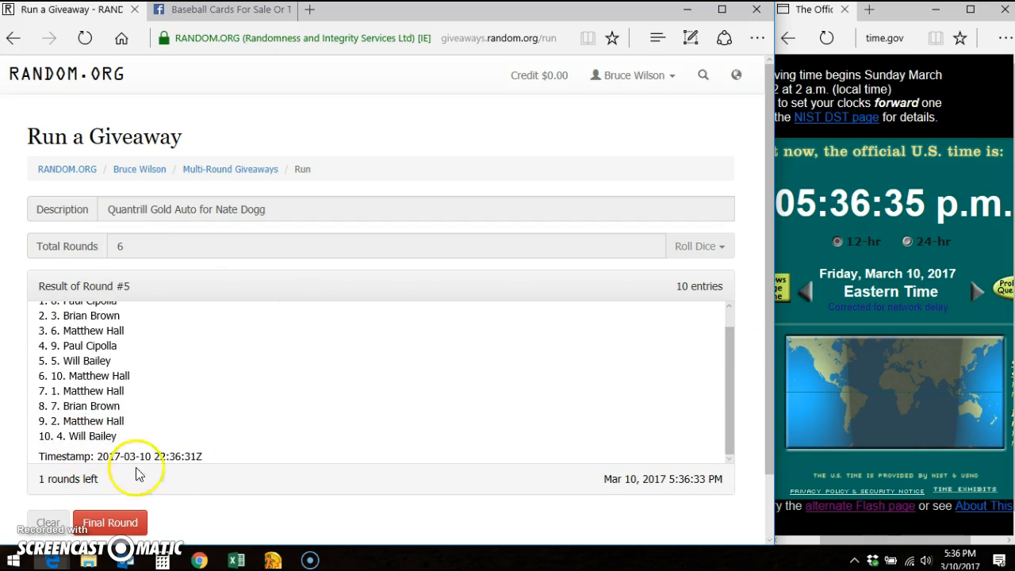
left_click(110, 522)
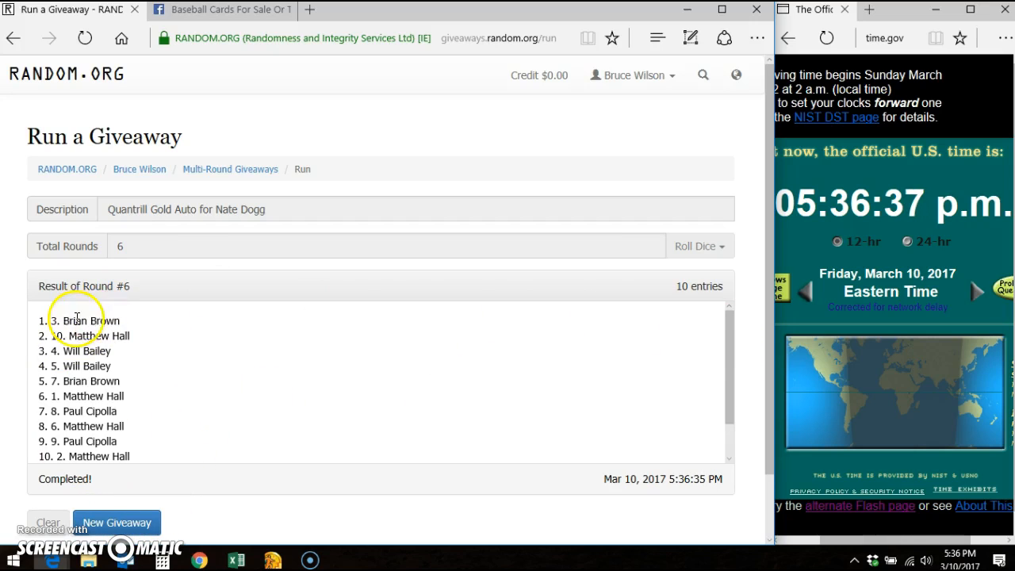
mouse_move(647, 311)
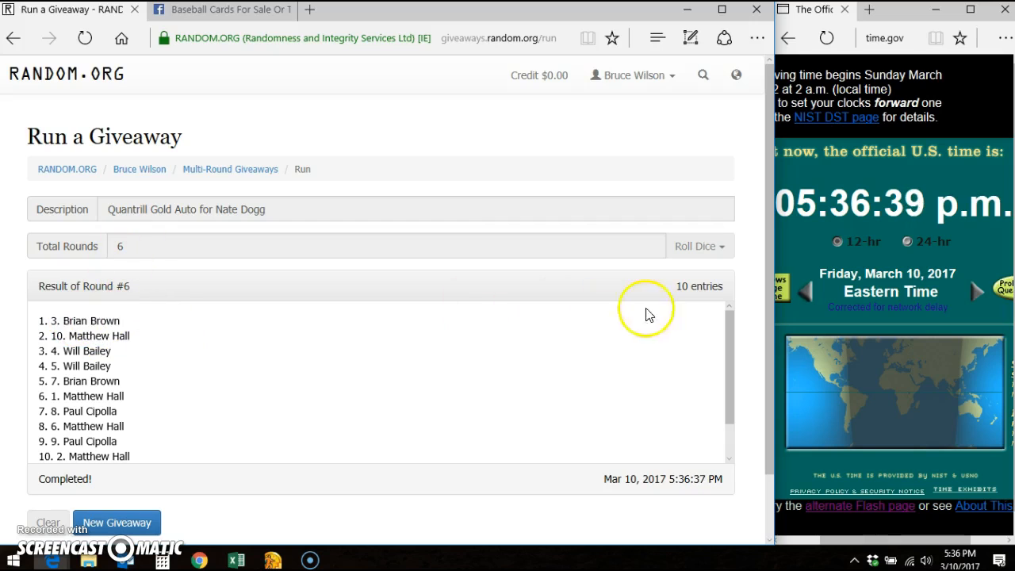
Review the round-six timestamp and verification code, then return to the Facebook thread
scroll("down", 3)
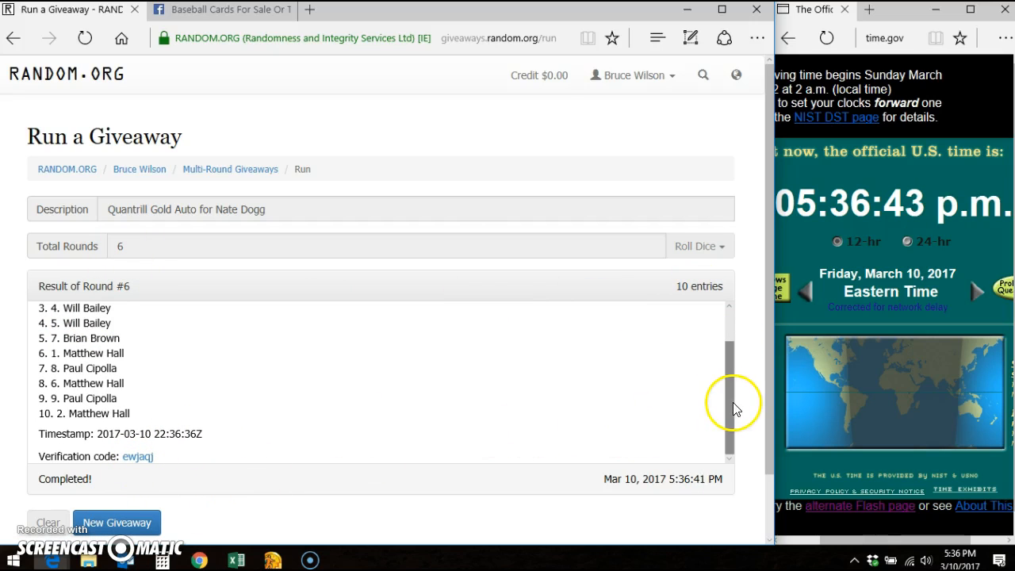
scroll("up", 3)
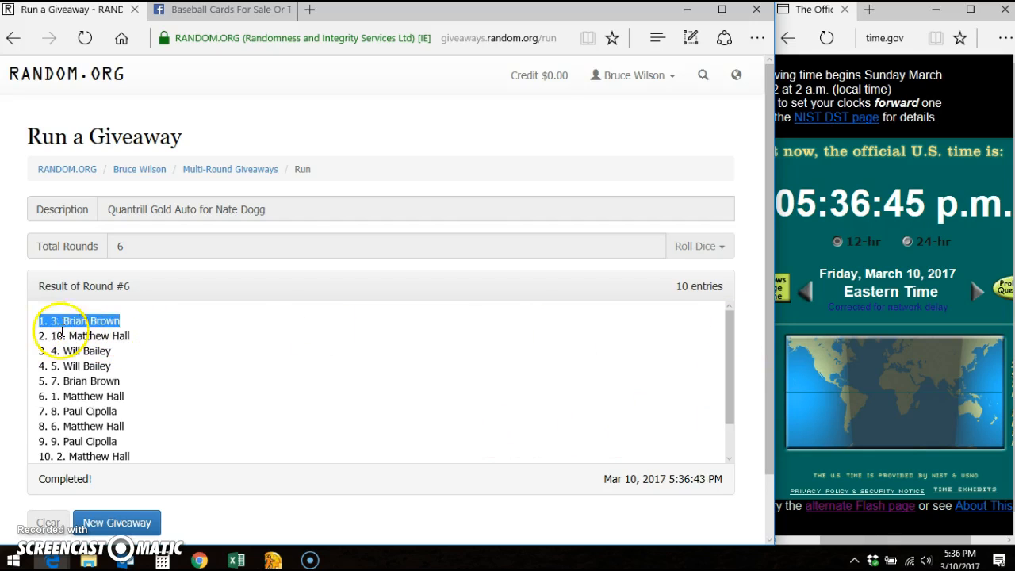
left_click(222, 9)
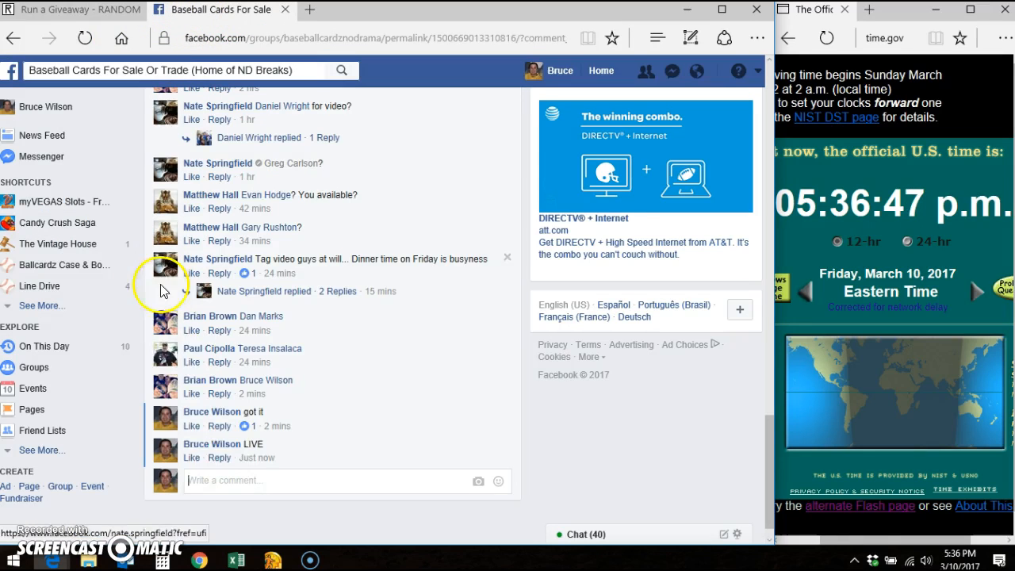
Write 'DONE' in the comment box under the giveaway post
type("DDon E.")
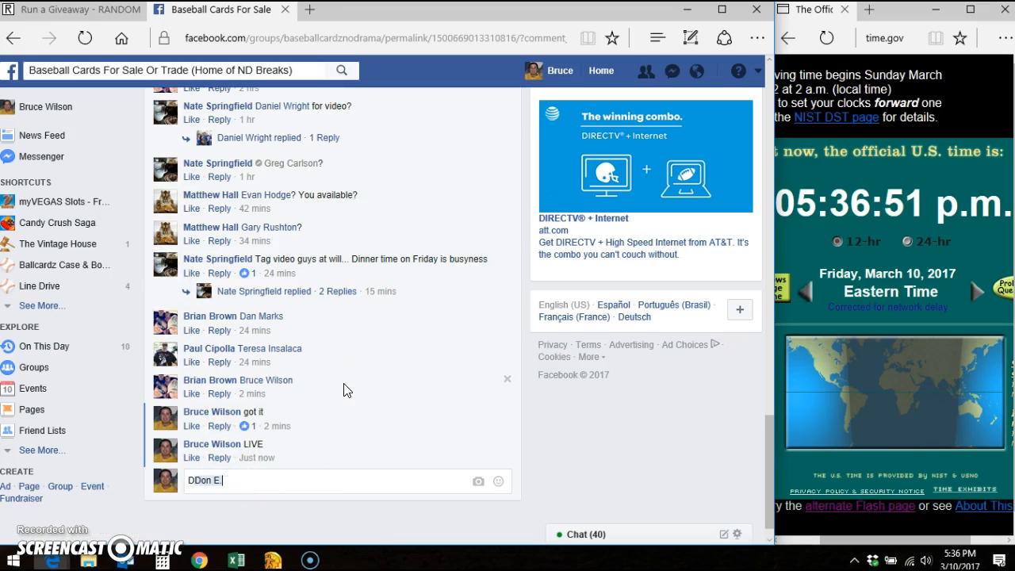
type("DONE")
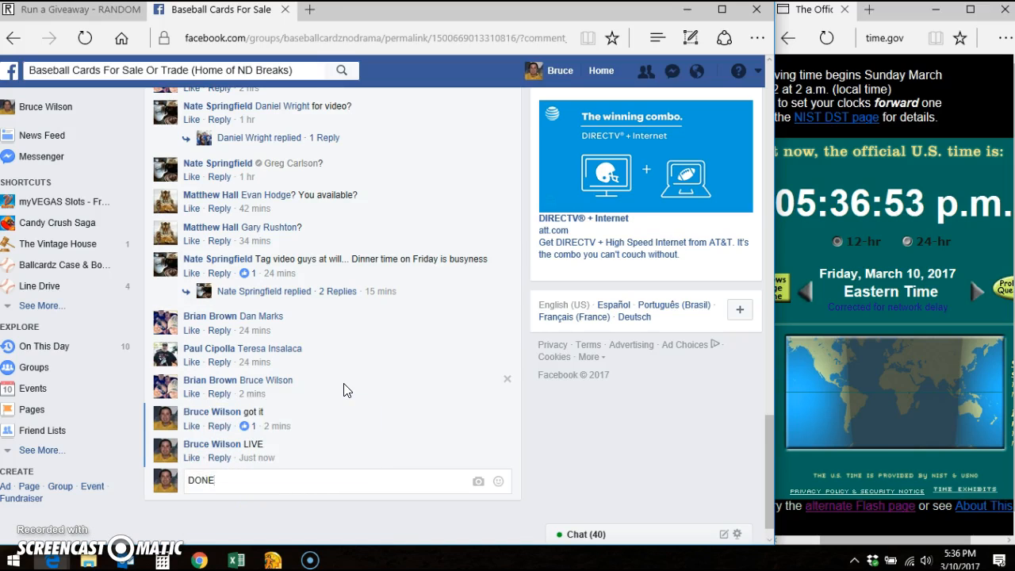